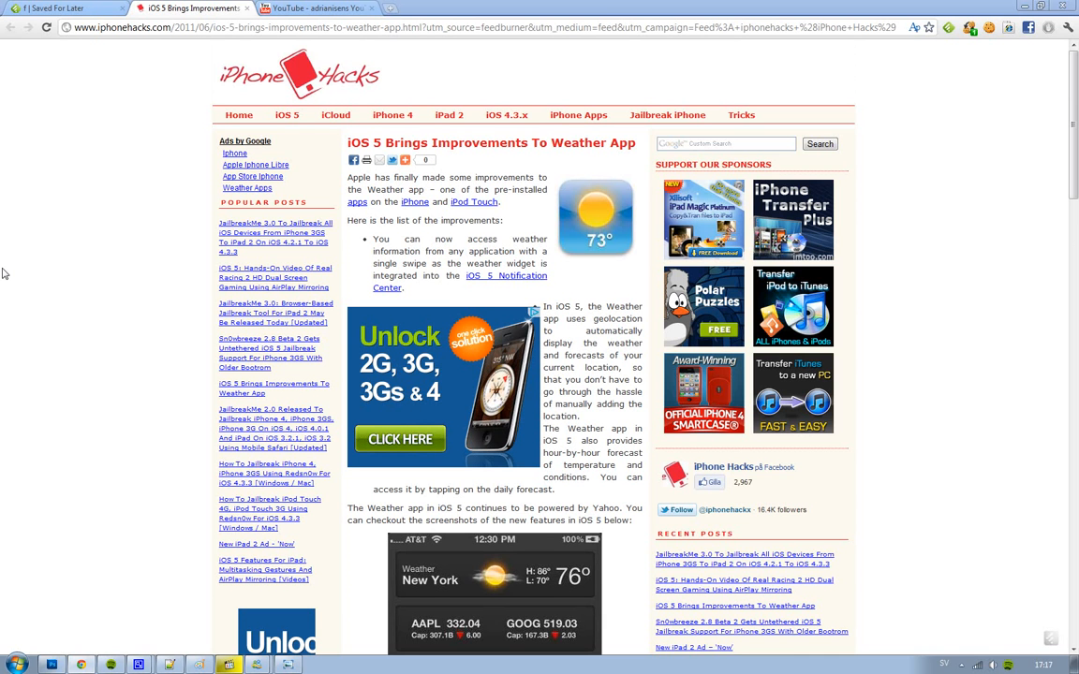
{"action": "scroll", "scroll_direction": "down", "scroll_amount": 3}
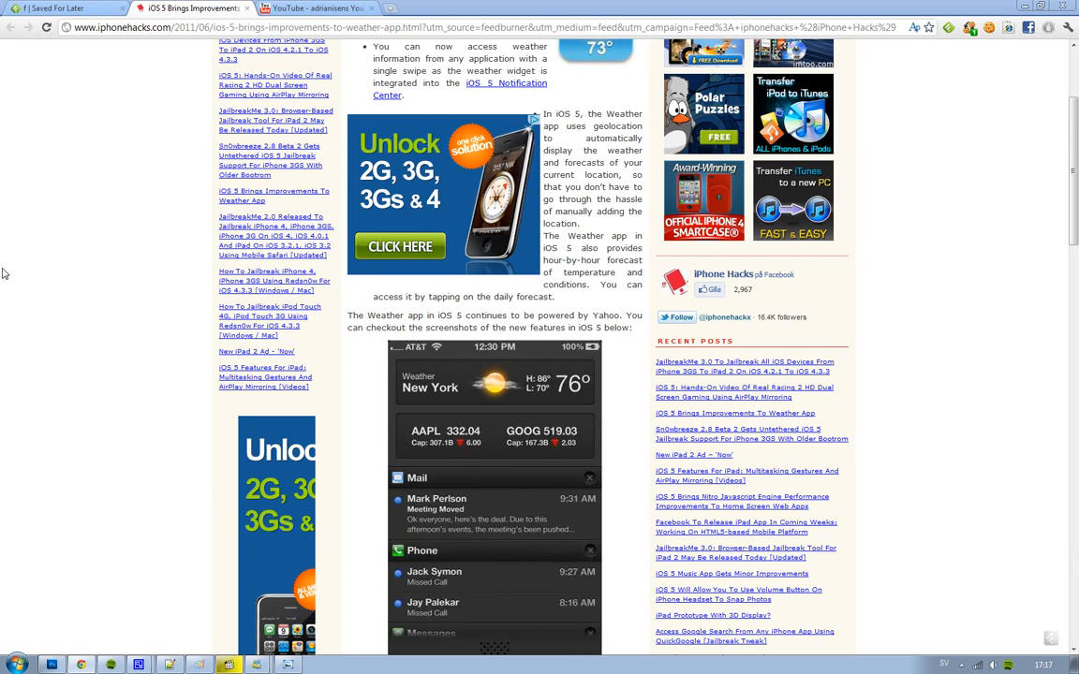
{"action": "scroll", "scroll_direction": "down", "scroll_amount": 3}
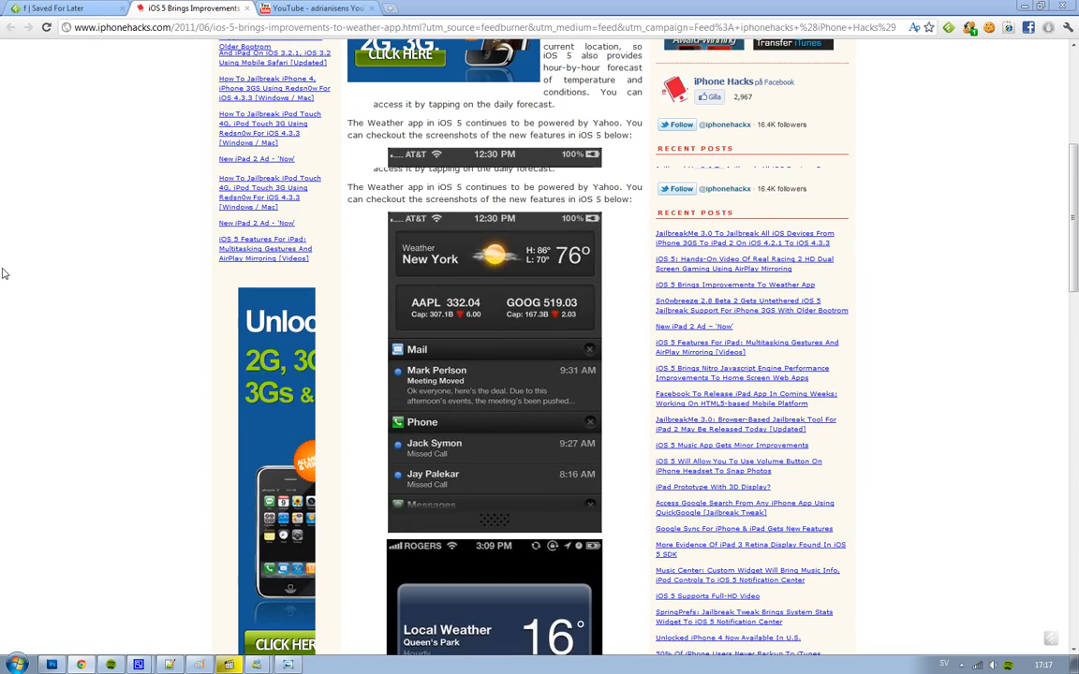
{"action": "scroll", "scroll_direction": "up", "scroll_amount": 3}
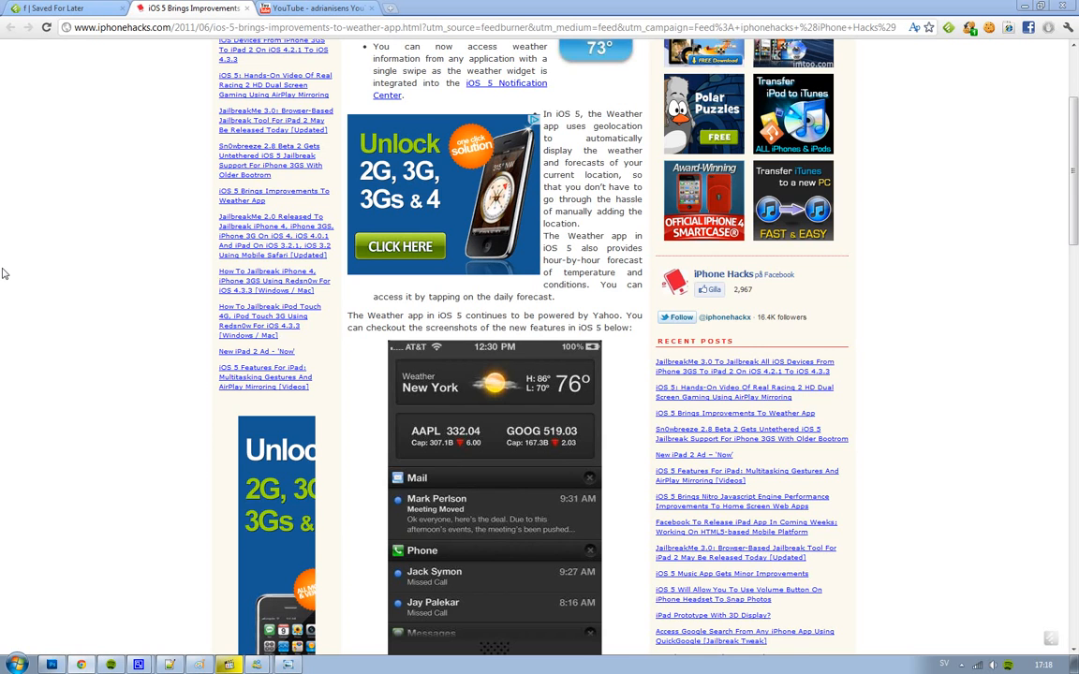
{"action": "scroll", "scroll_direction": "down", "scroll_amount": 3}
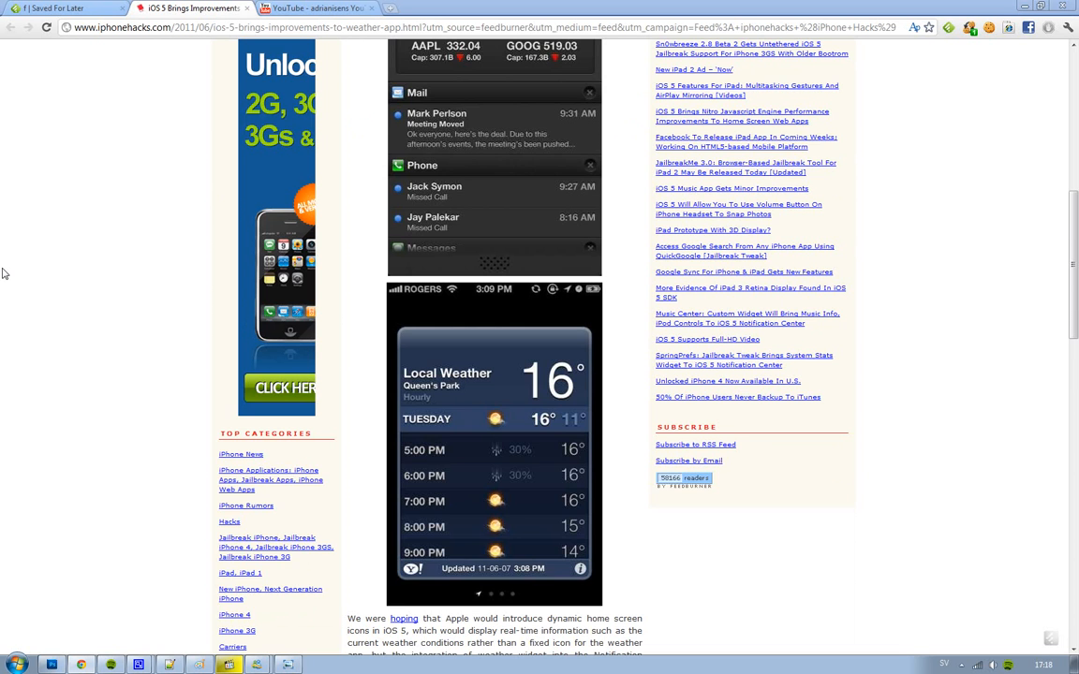
{"action": "scroll", "scroll_direction": "down", "scroll_amount": 3}
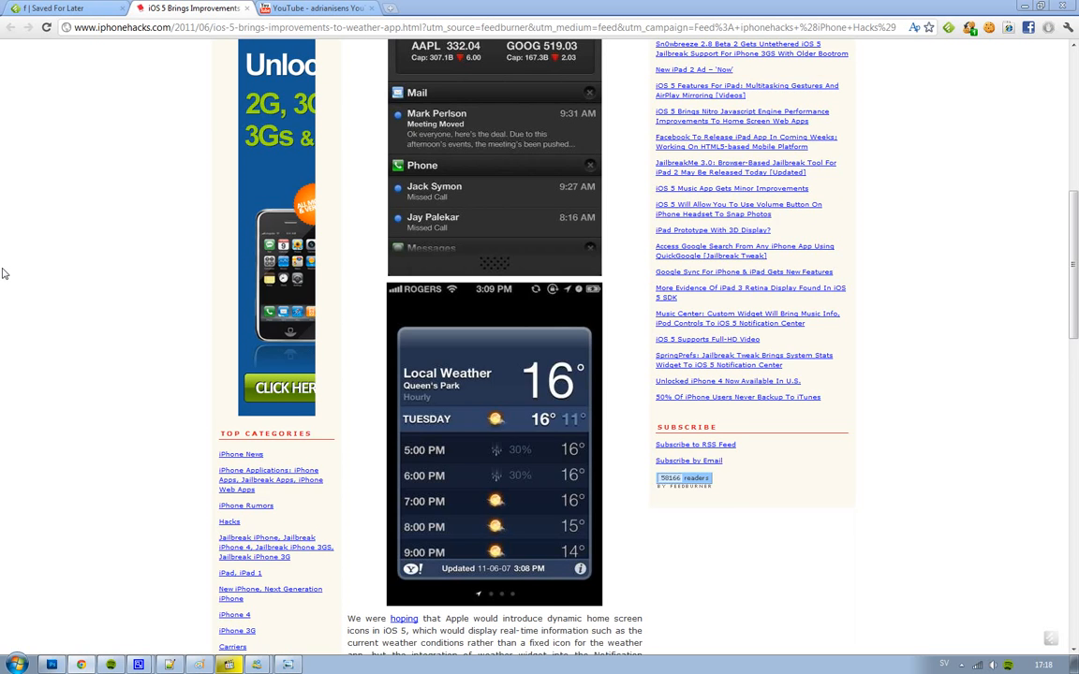
{"action": "scroll", "scroll_direction": "down", "scroll_amount": 3}
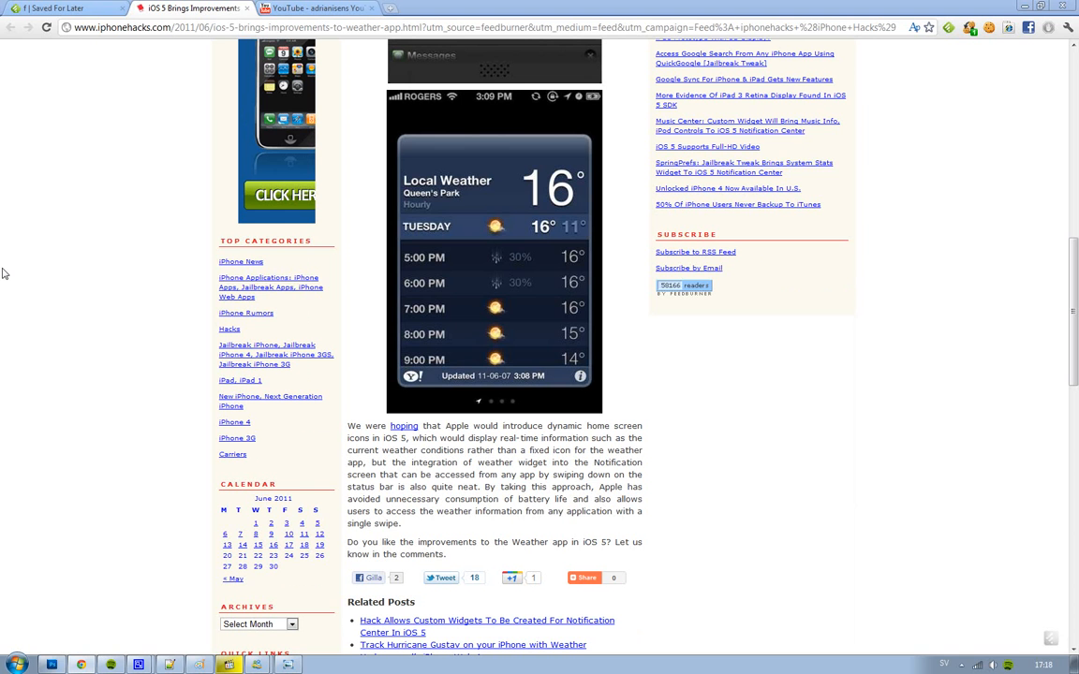